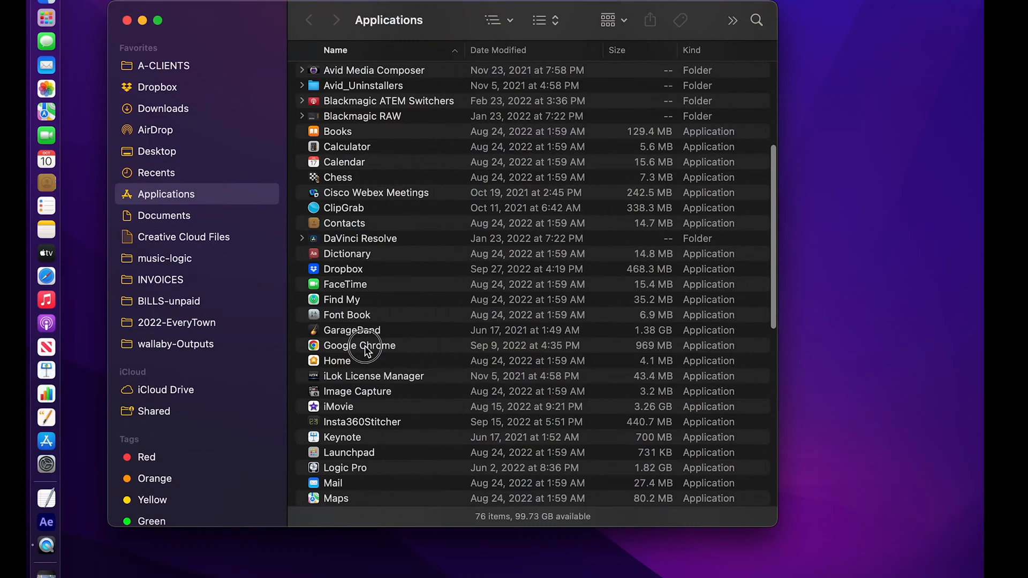
# Launch Google Chrome and load the Google Earth Studio start page from the search results
pyautogui.click(359, 346)
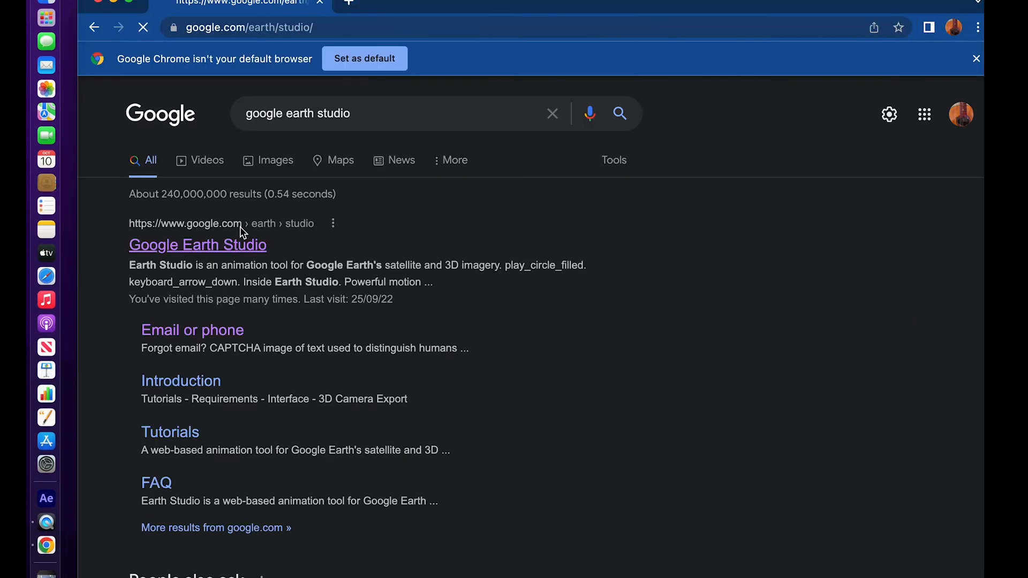
pyautogui.click(197, 245)
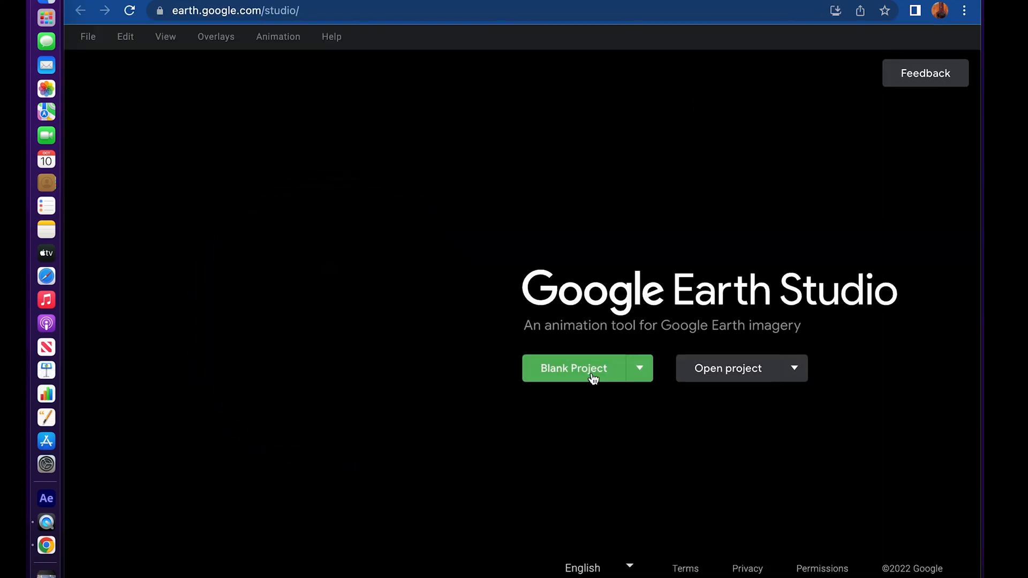
# Create a blank project named 'New York' with a 300-frame duration
pyautogui.click(573, 368)
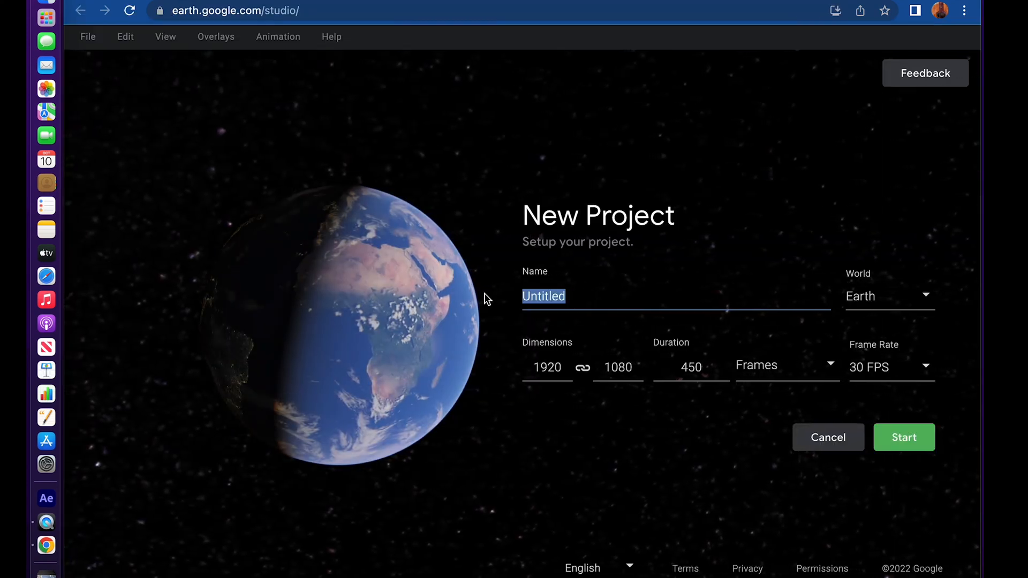
pyautogui.write('New York')
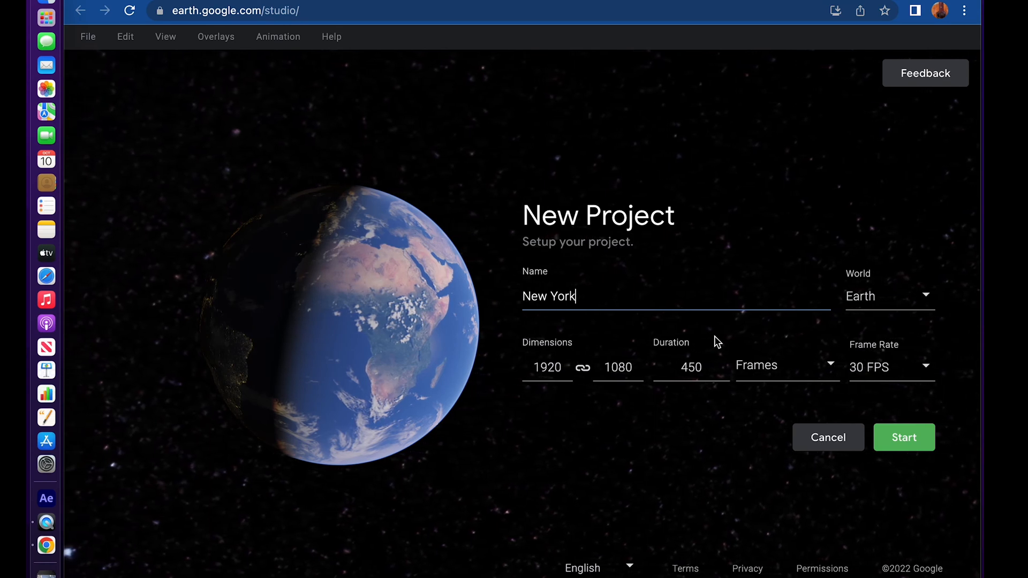
pyautogui.write('300')
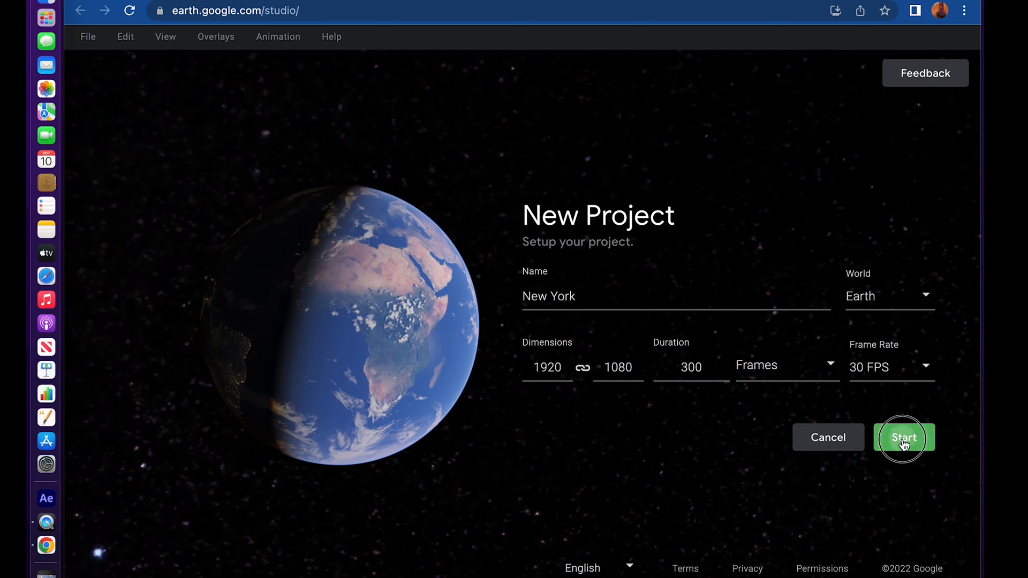
pyautogui.click(903, 438)
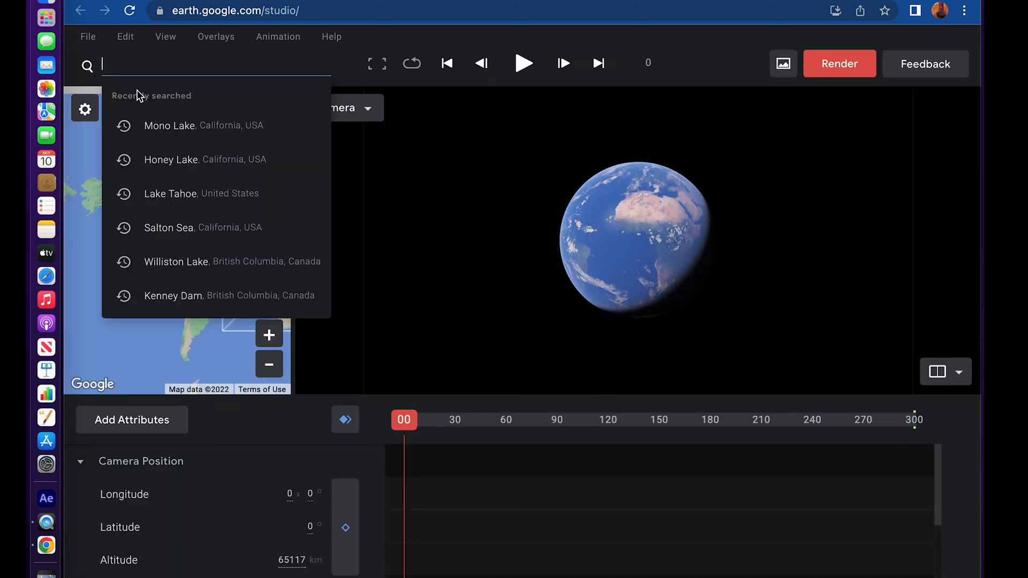
# Fly to 'New York State, USA' and frame Lower Manhattan up close at about 1,954 m
pyautogui.write('New York State, USA')
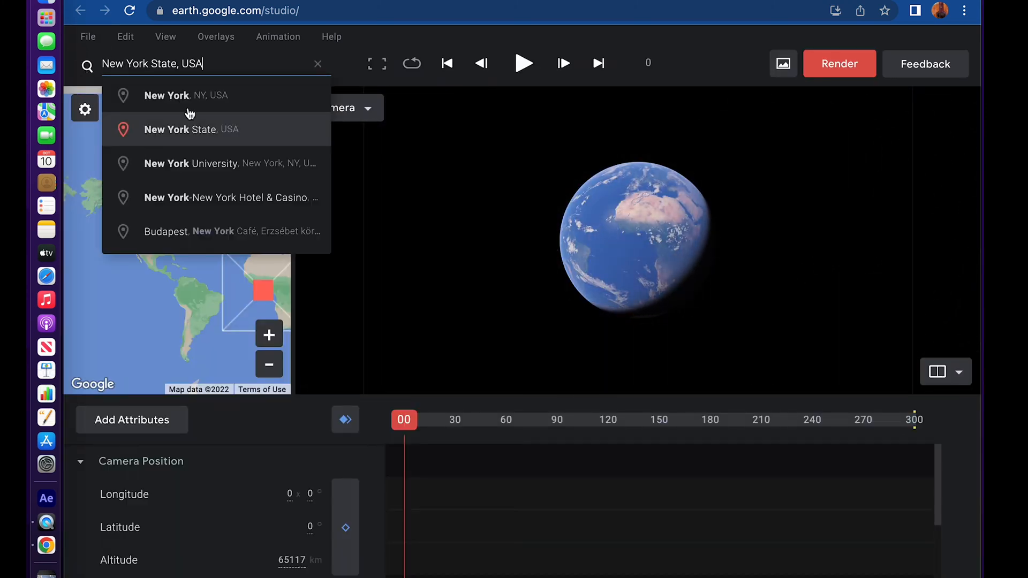
pyautogui.click(186, 95)
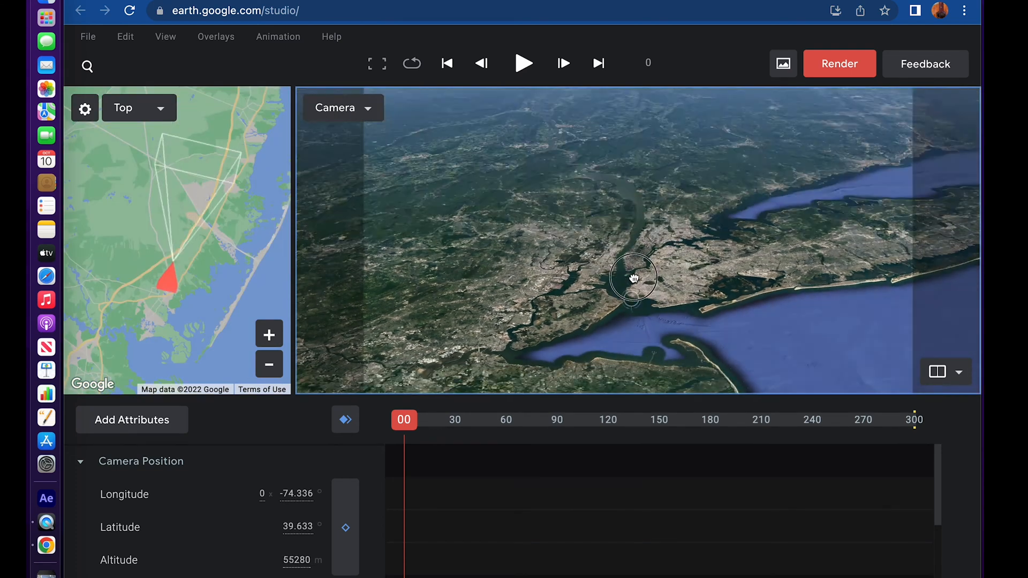
pyautogui.moveTo(633, 277); pyautogui.dragTo(587, 309)
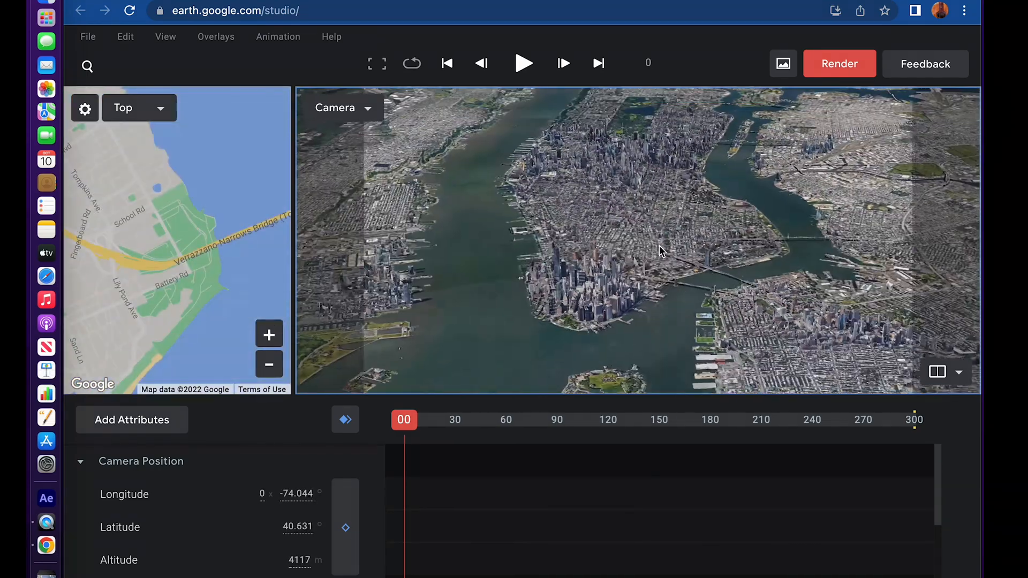
pyautogui.moveTo(659, 251); pyautogui.dragTo(632, 245)
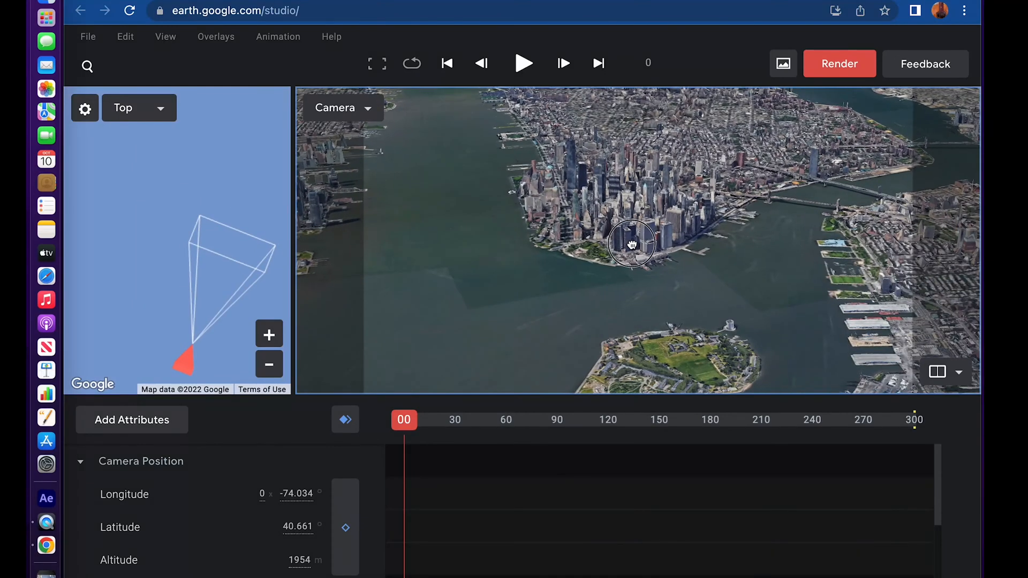
# Switch to two viewports, pan the map to Battery Park, and name the track point 'NEW YORK'
pyautogui.click(165, 36)
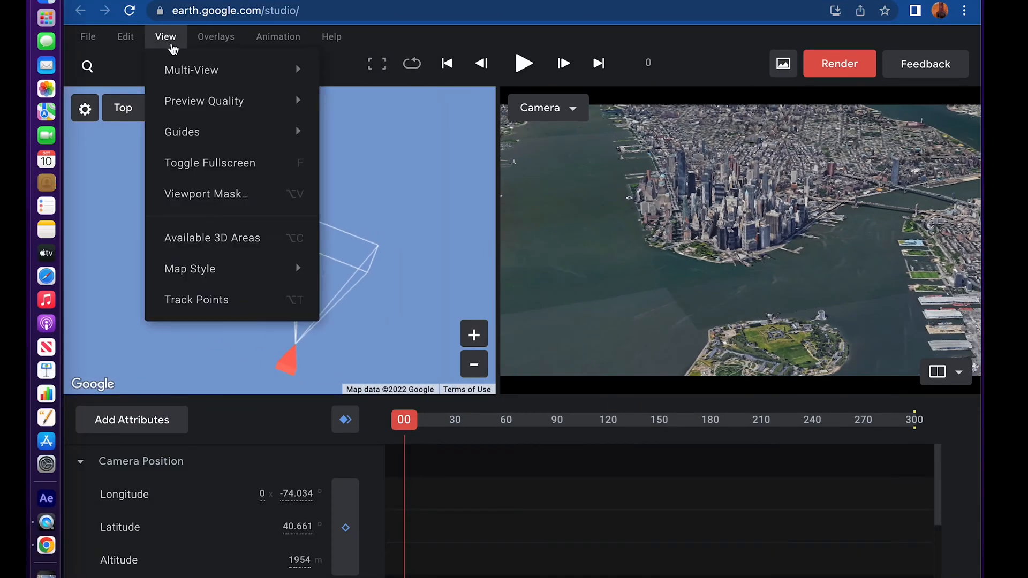
pyautogui.moveTo(192, 70)
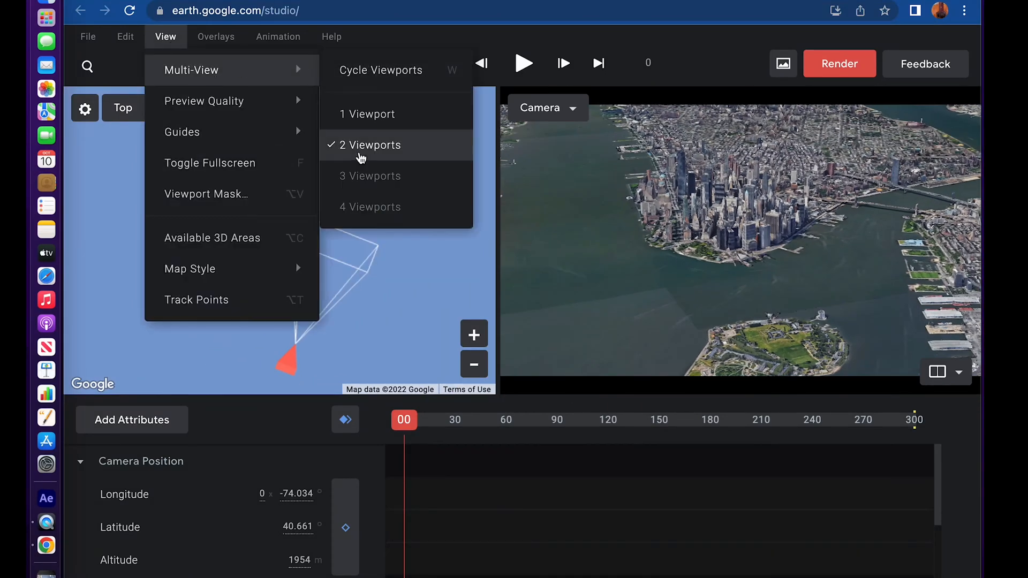
pyautogui.click(370, 145)
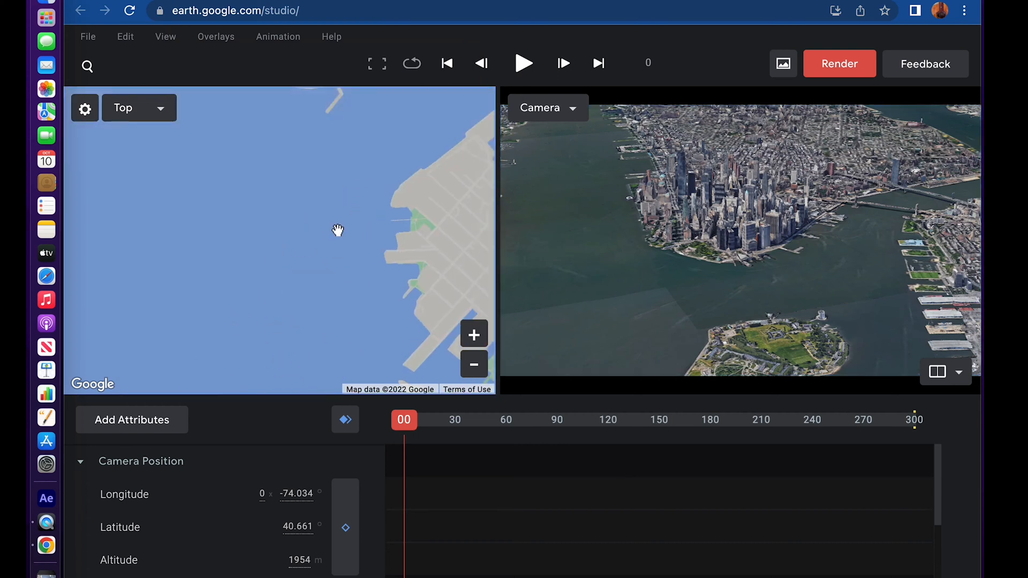
pyautogui.moveTo(339, 231); pyautogui.dragTo(316, 251)
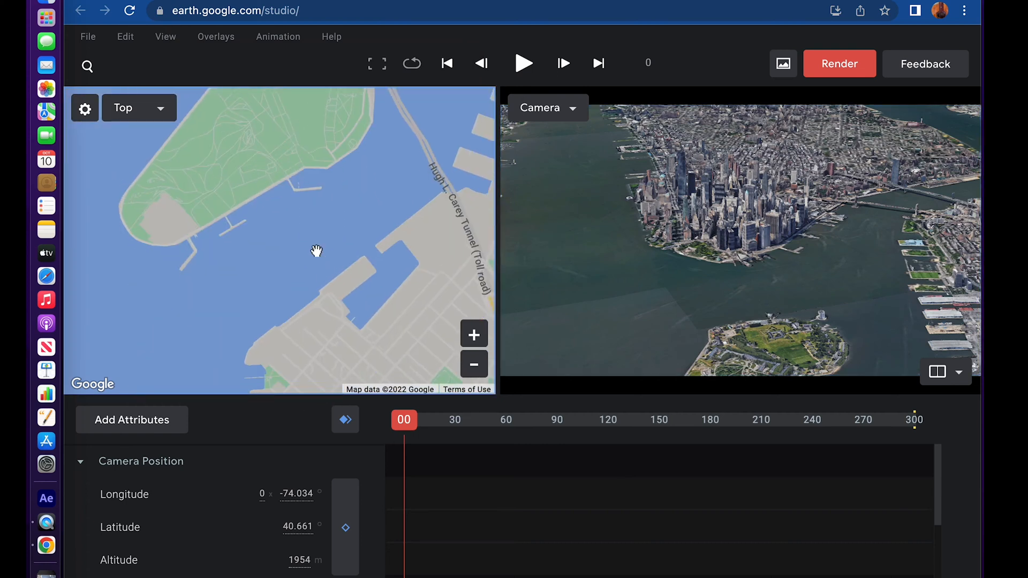
pyautogui.moveTo(316, 251); pyautogui.dragTo(410, 295)
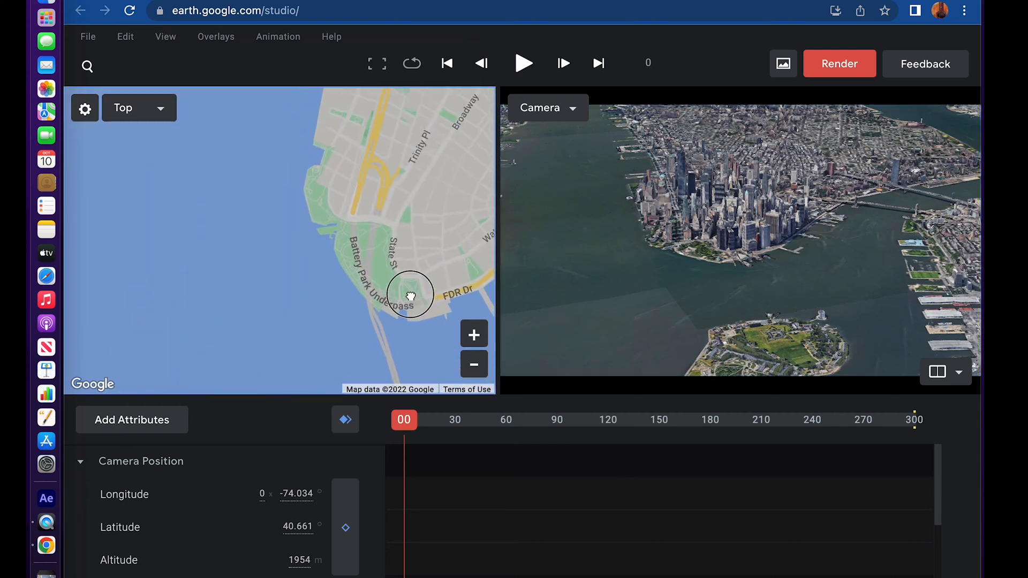
pyautogui.moveTo(410, 294); pyautogui.dragTo(334, 254)
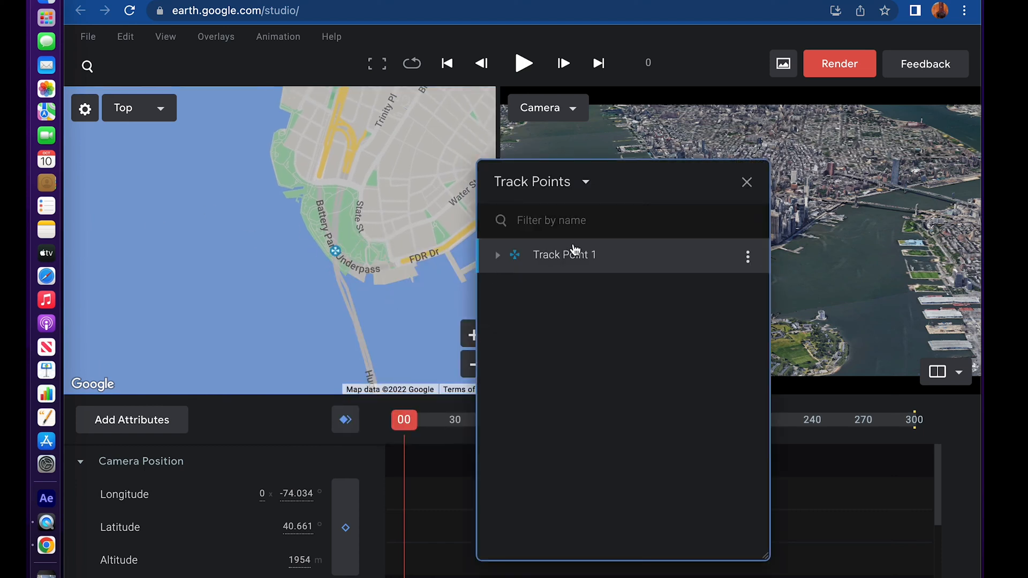
pyautogui.doubleClick(563, 254)
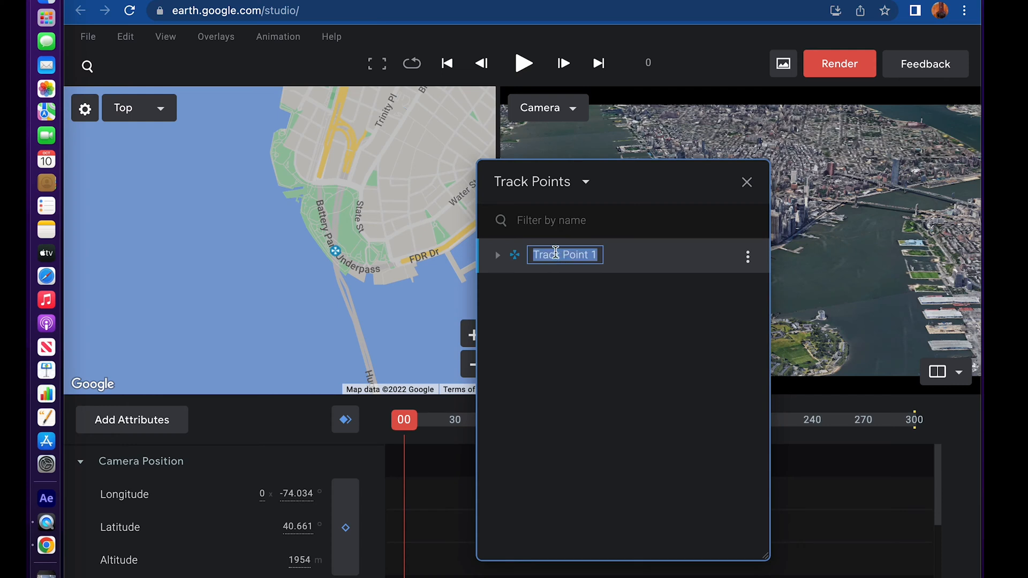
pyautogui.write('NEW YORK')
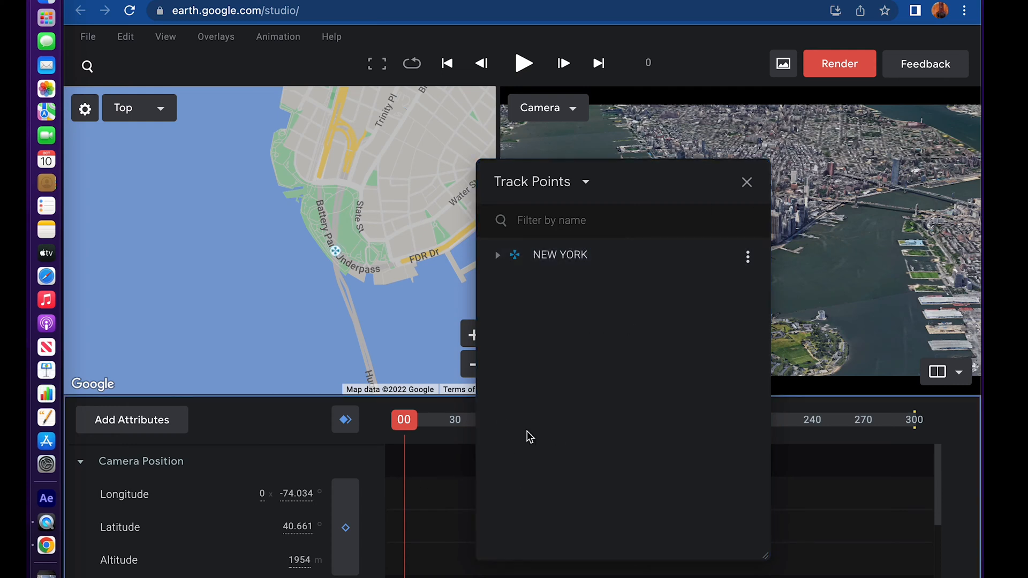
# Add camera position and rotation keyframes at frame 218, viewing Manhattan from 12,253 m
pyautogui.click(745, 181)
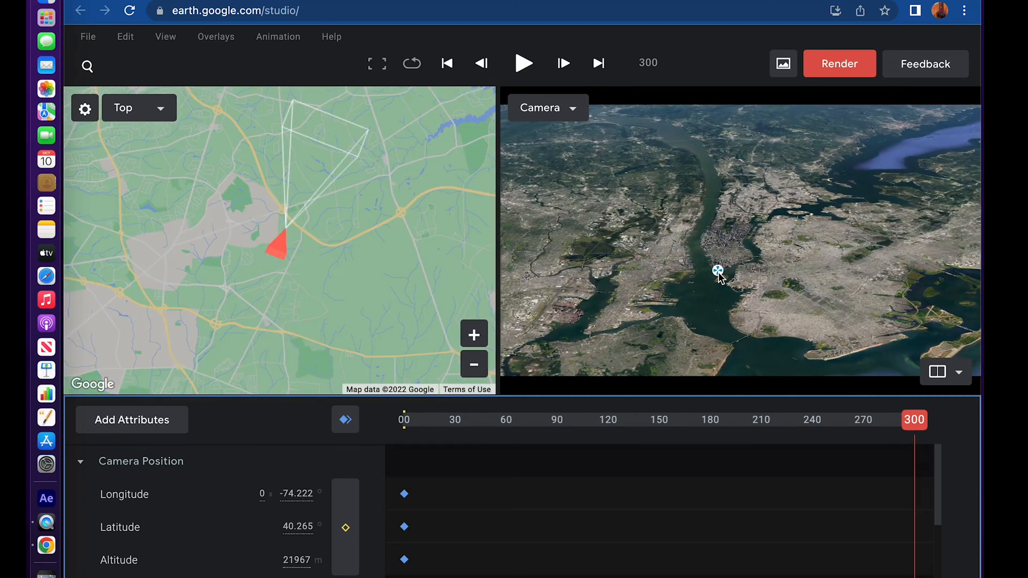
pyautogui.moveTo(913, 419); pyautogui.dragTo(771, 420)
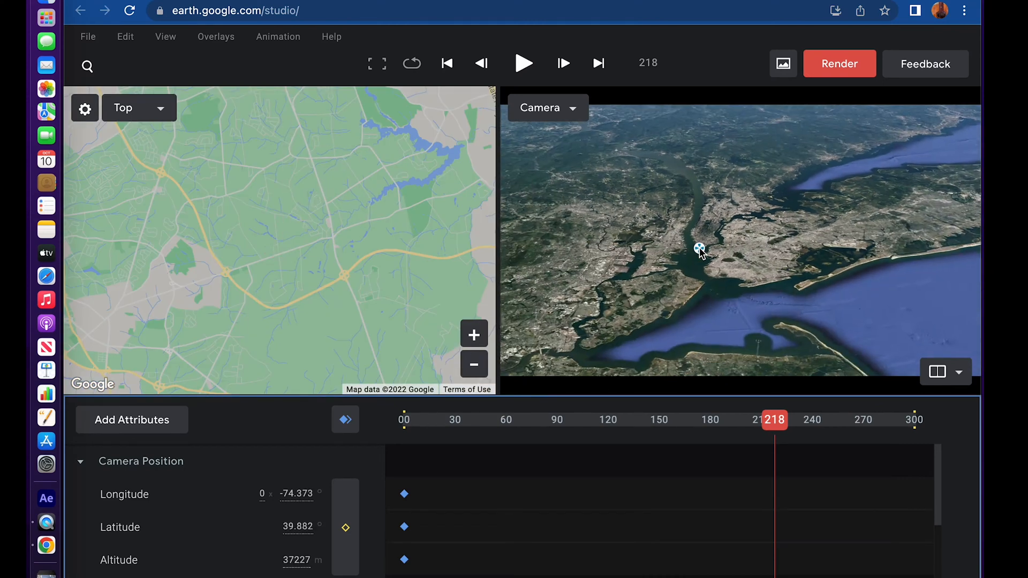
pyautogui.click(345, 420)
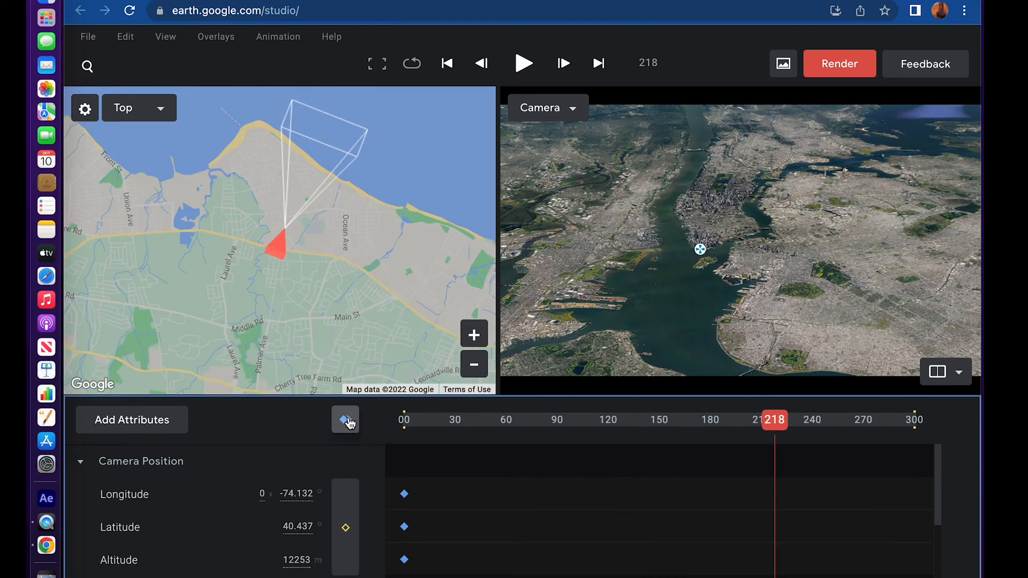
pyautogui.click(345, 420)
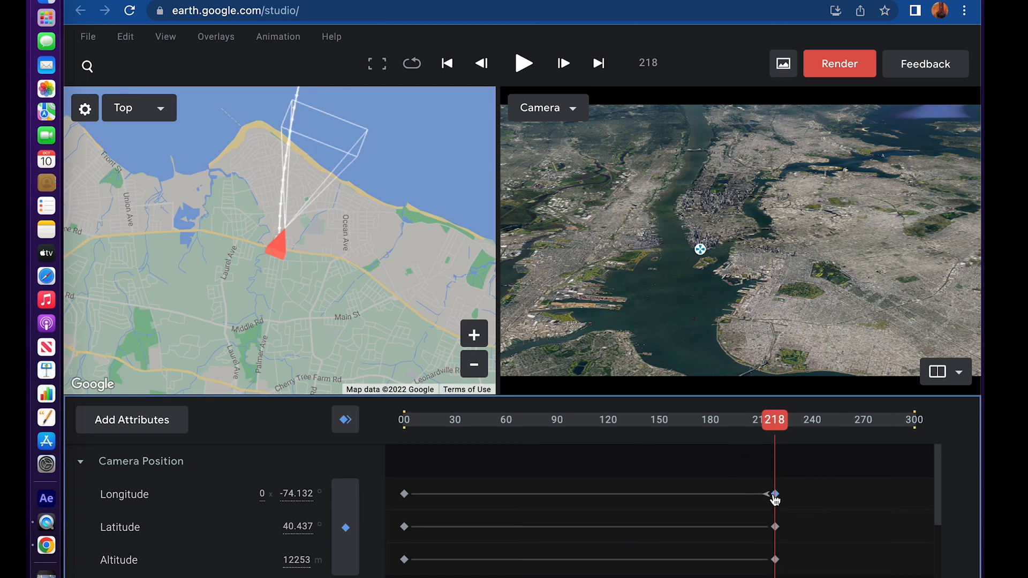
pyautogui.scroll(-3)
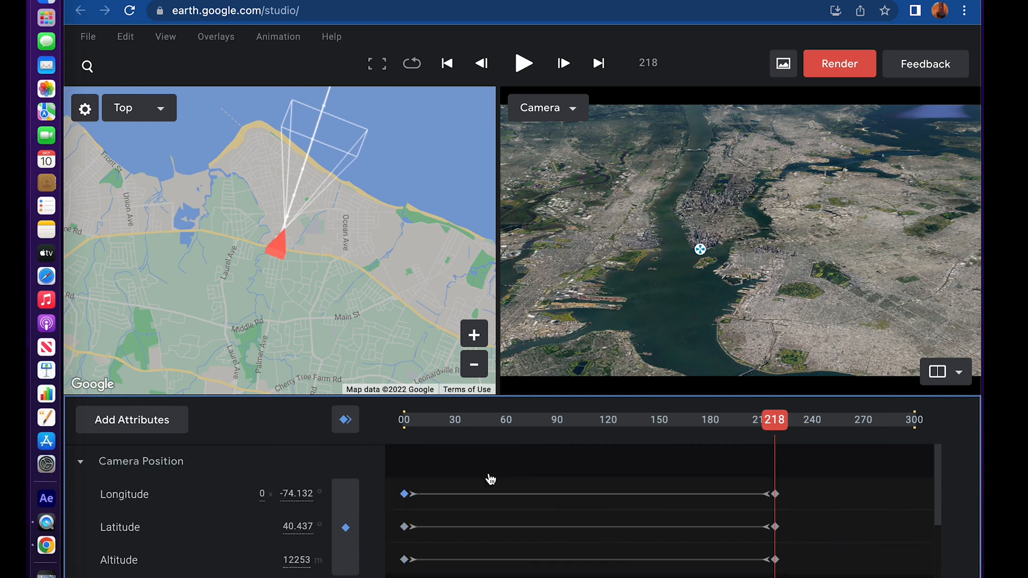
pyautogui.click(523, 63)
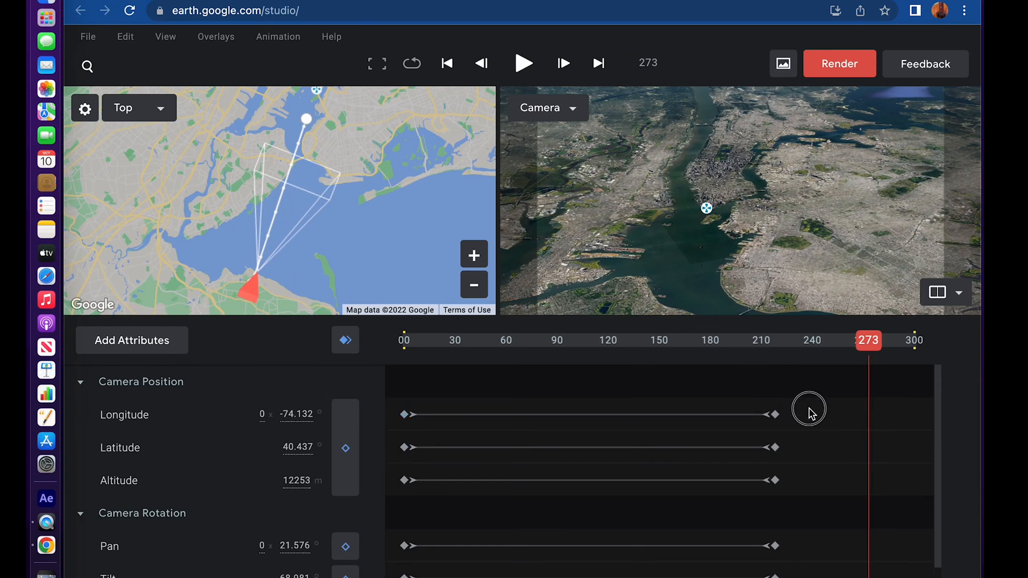
# Play the flyover from the start, pause near the end, and open the render settings
pyautogui.scroll(-3)
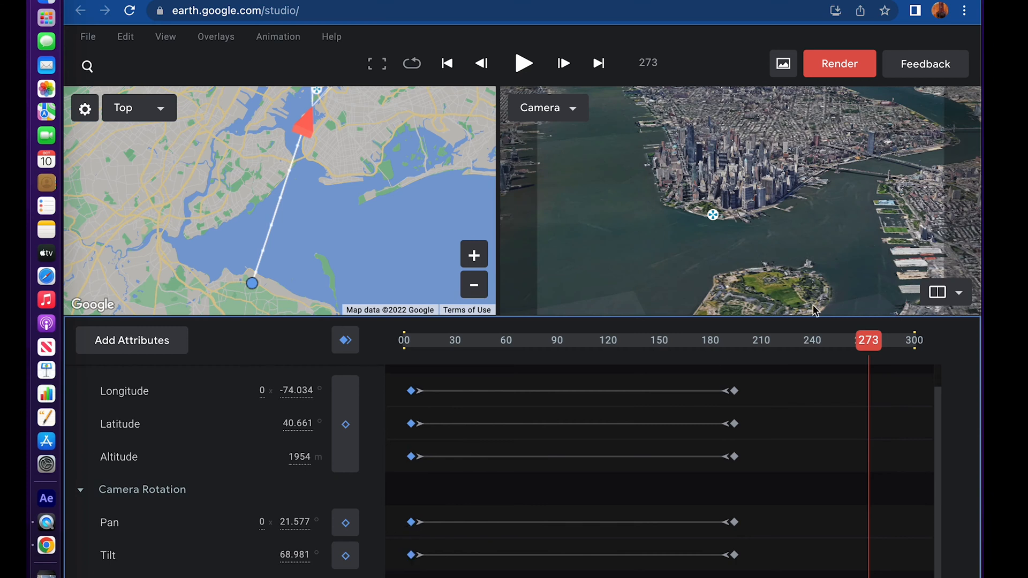
pyautogui.click(446, 64)
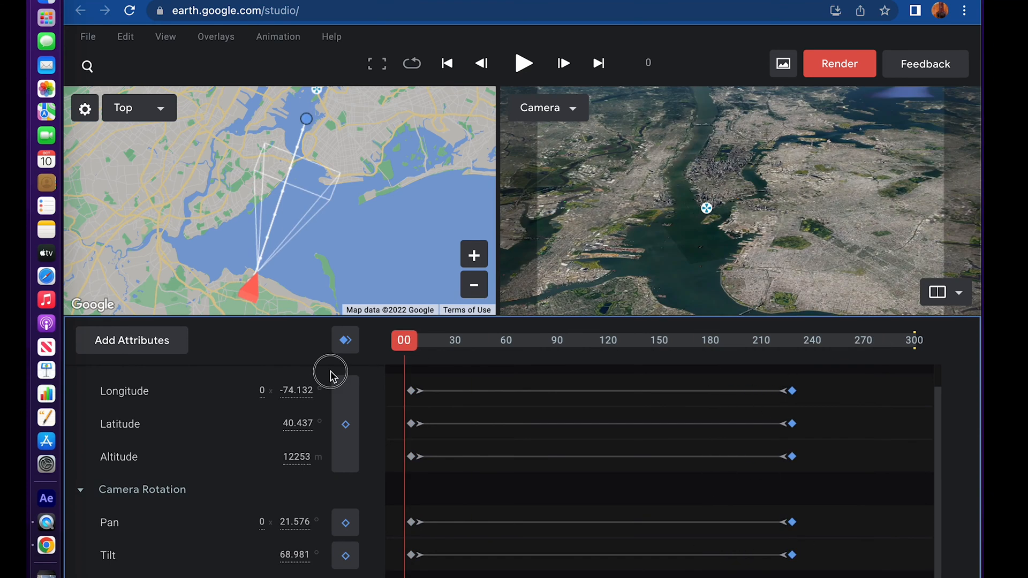
pyautogui.click(523, 63)
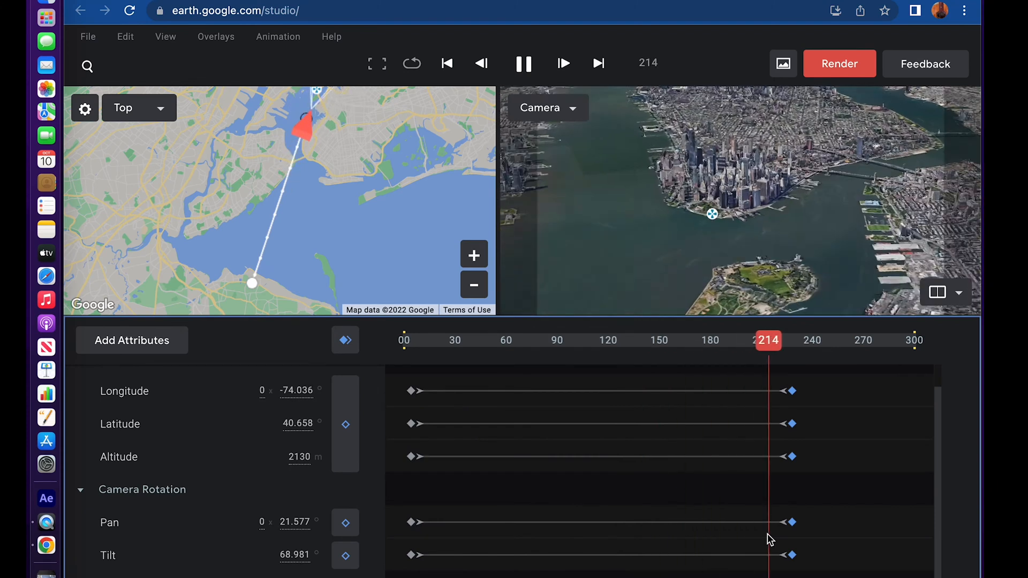
pyautogui.click(524, 64)
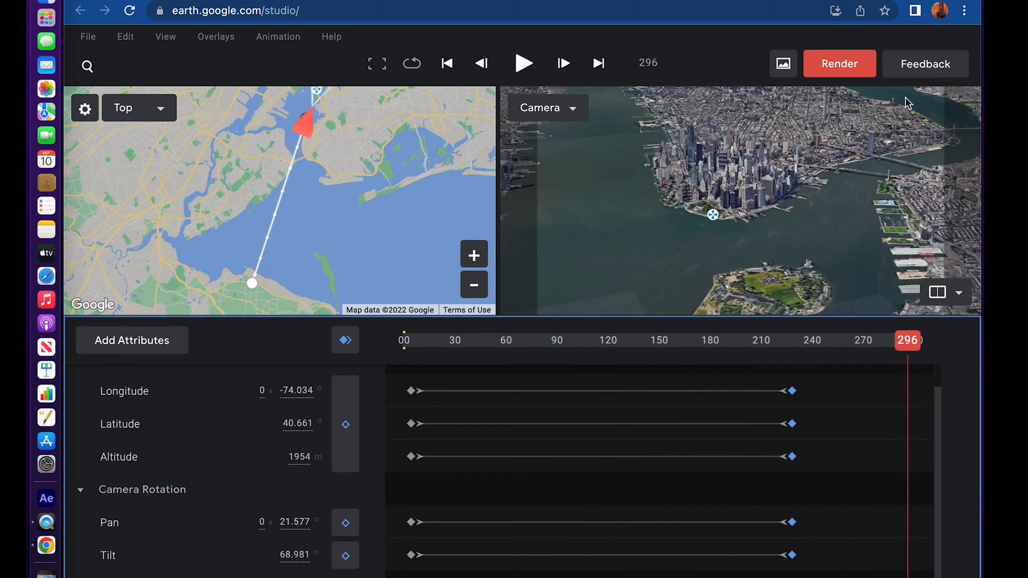
pyautogui.click(839, 63)
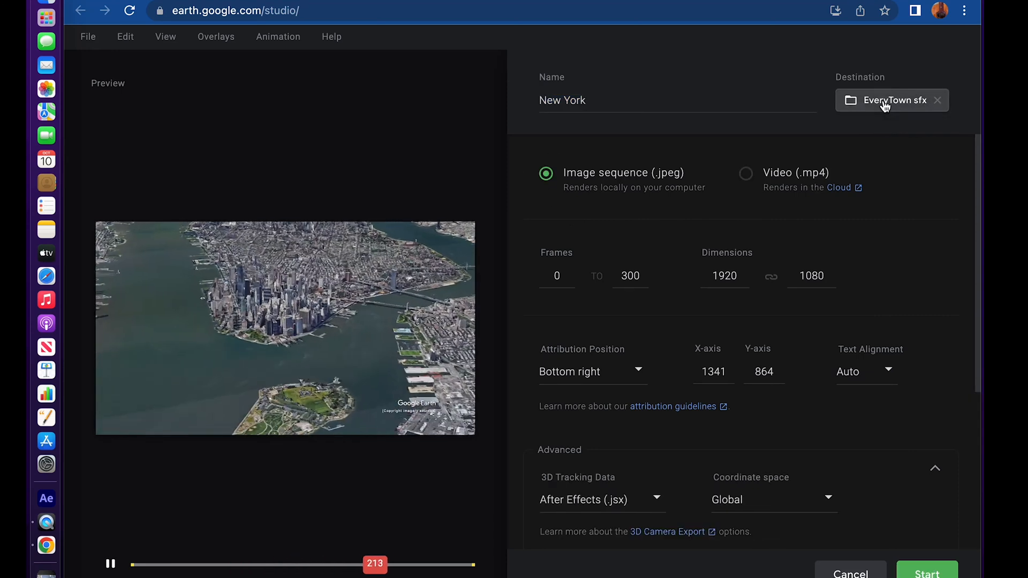
# Point the render destination to the EveryTown sfx folder and grant the site access
pyautogui.click(890, 100)
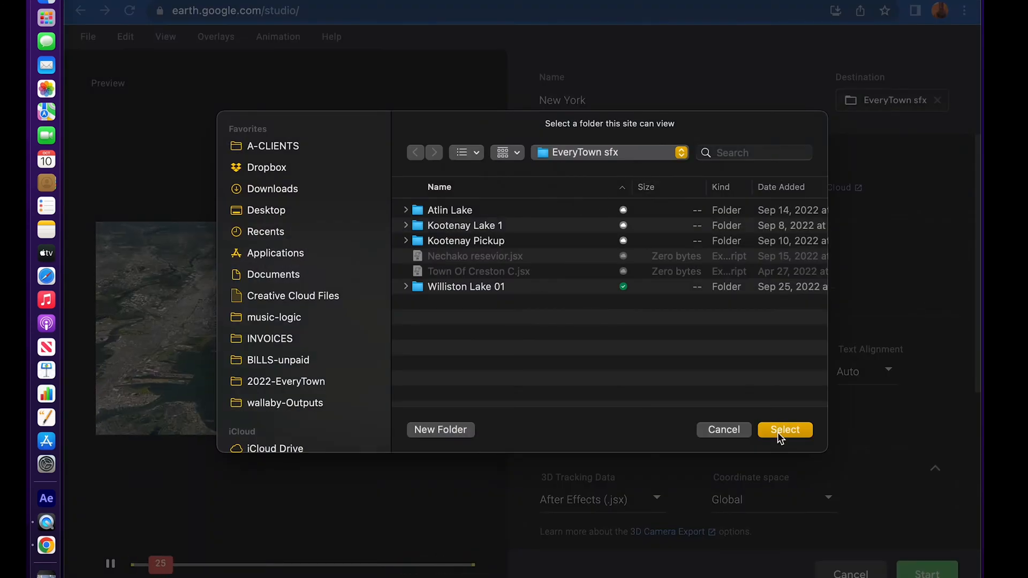
pyautogui.click(784, 430)
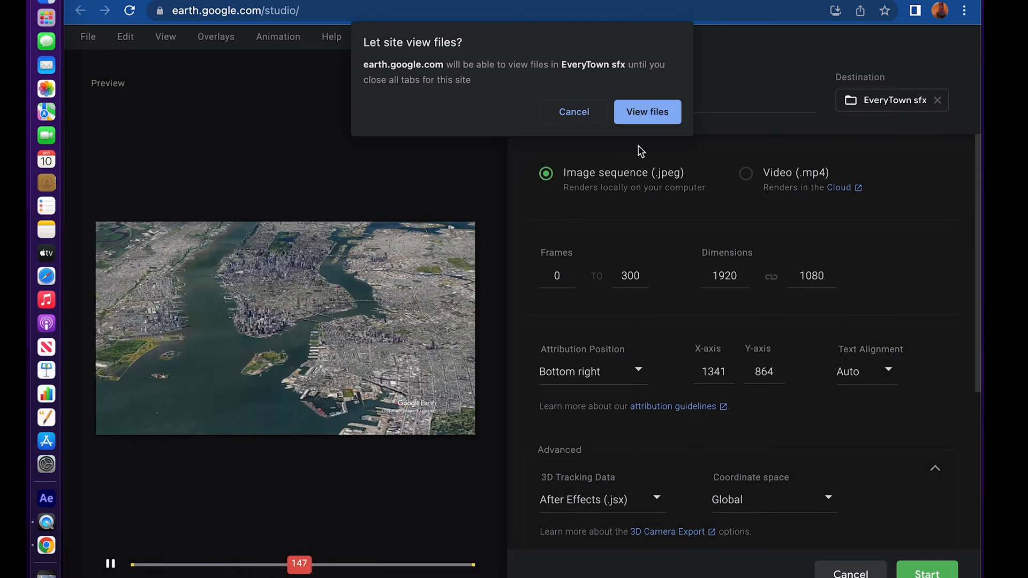
pyautogui.click(646, 111)
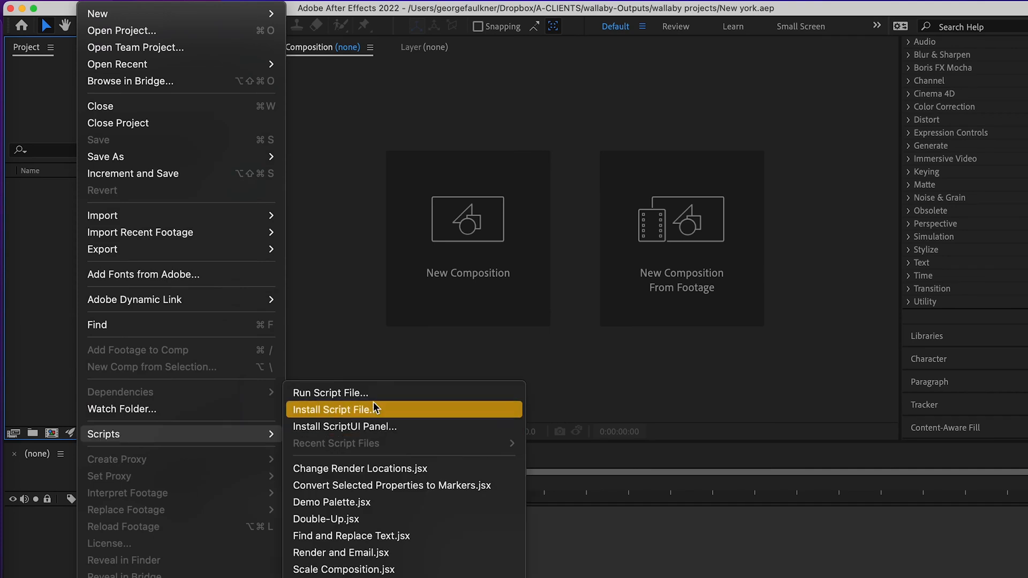
# Run the exported .jsx tracking script from the EveryTown sfx New York render folder
pyautogui.click(334, 409)
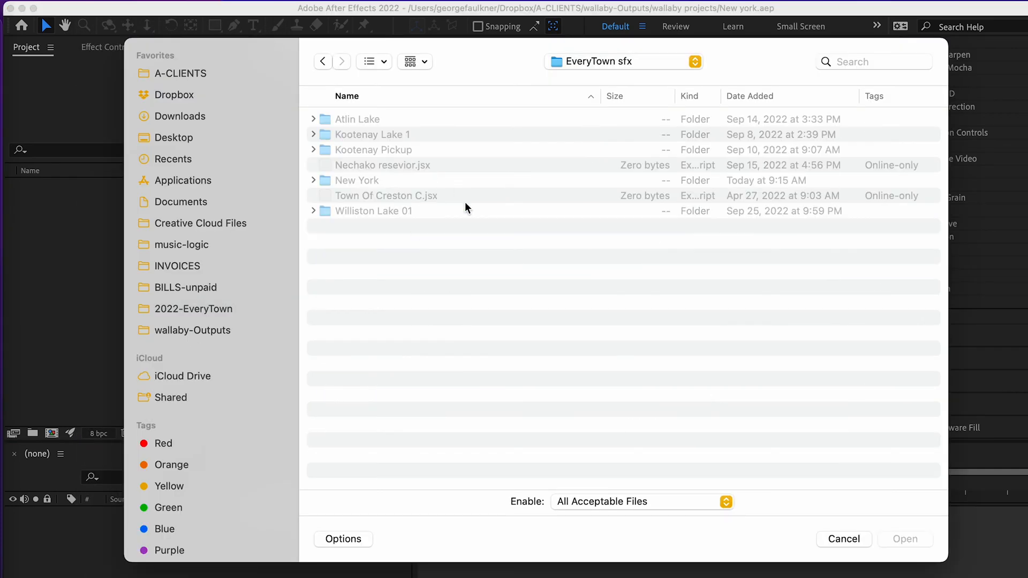
pyautogui.click(843, 539)
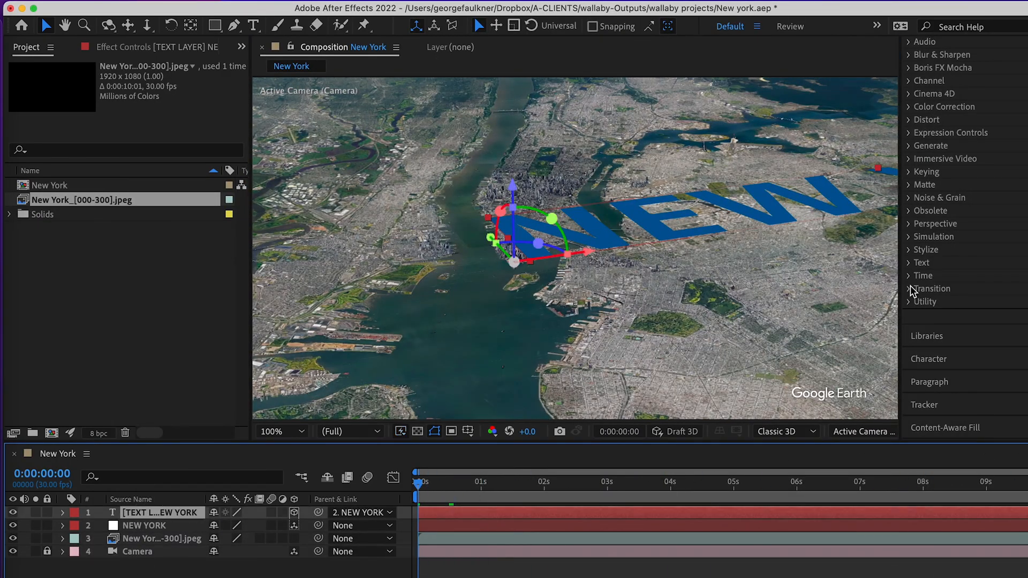
# Make the NEW YORK text near-white and set its font size to 20
pyautogui.click(1010, 187)
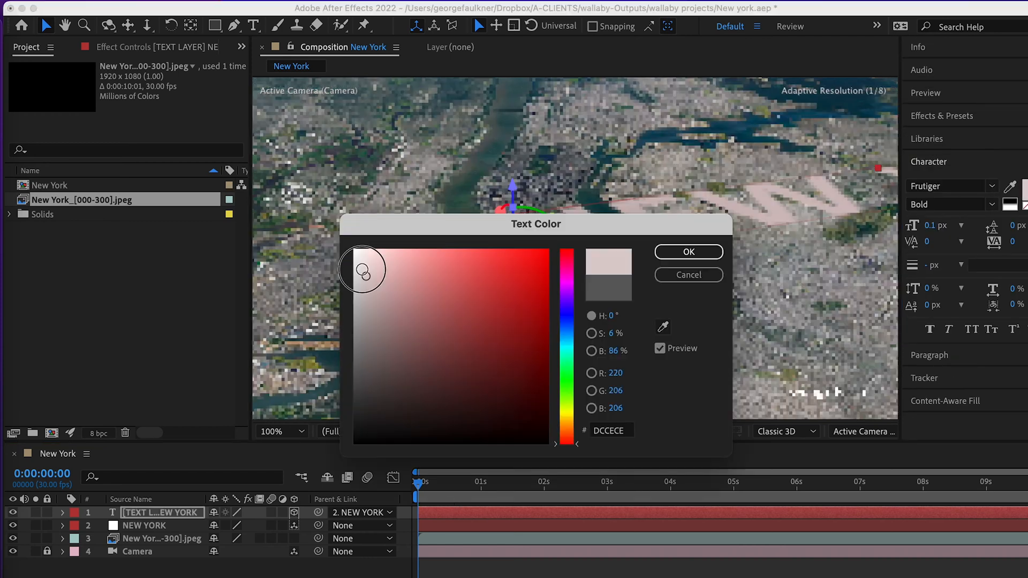
pyautogui.click(687, 251)
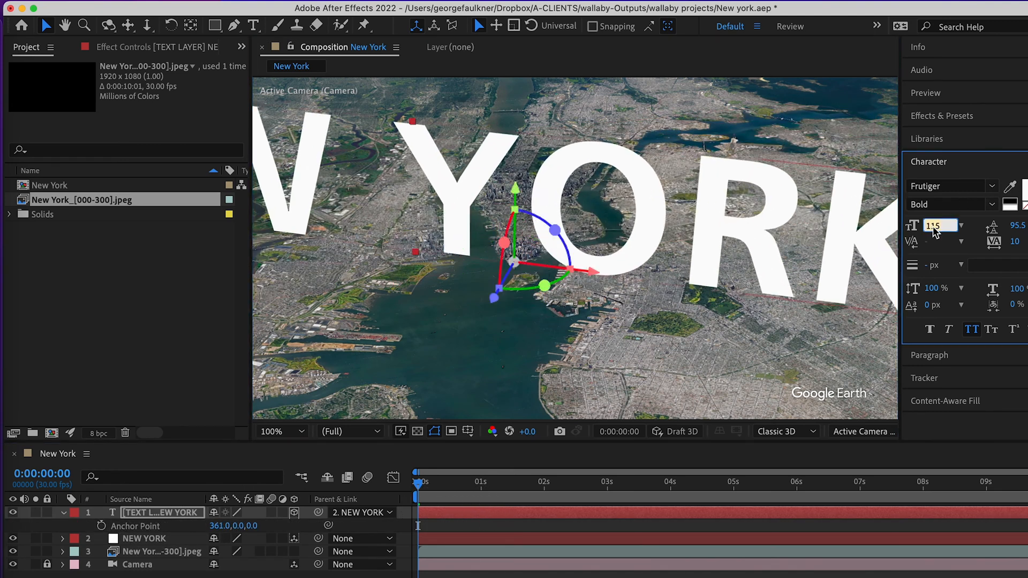
pyautogui.write('20')
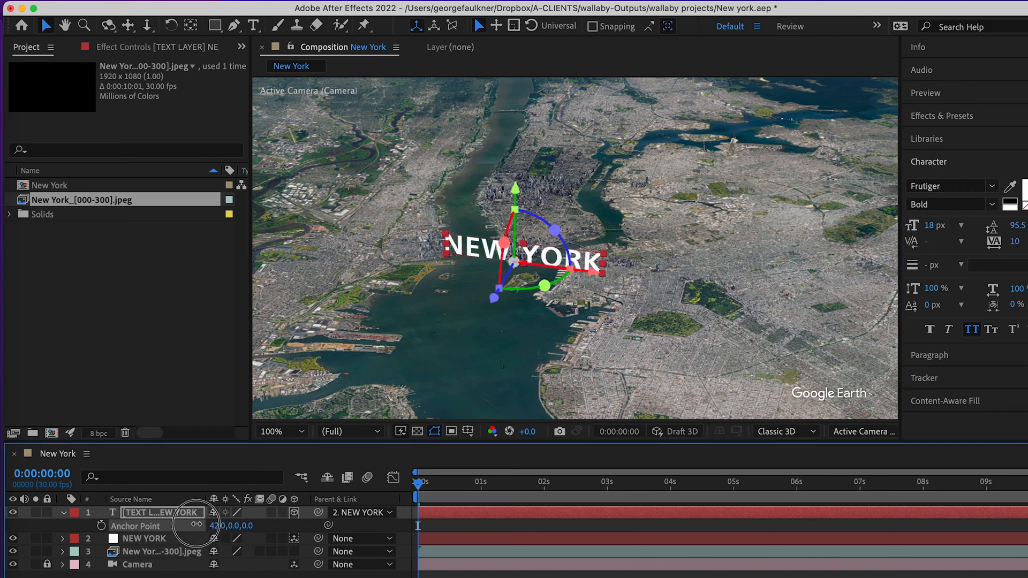
# Recentre the text anchor point, scrub to about 6:29, and confirm the duplicate layer's colour
pyautogui.moveTo(417, 472); pyautogui.dragTo(678, 472)
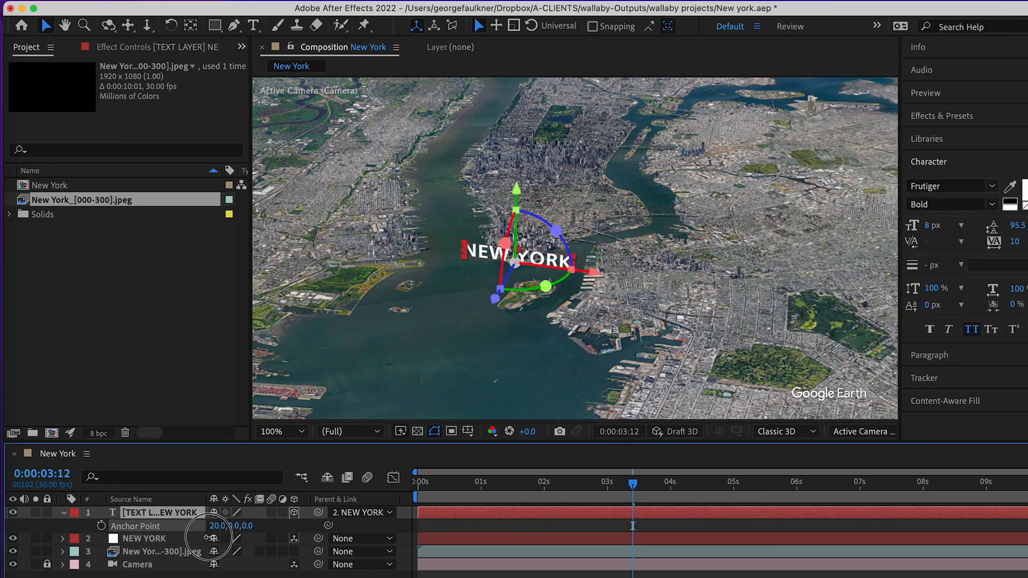
pyautogui.moveTo(633, 488); pyautogui.dragTo(810, 489)
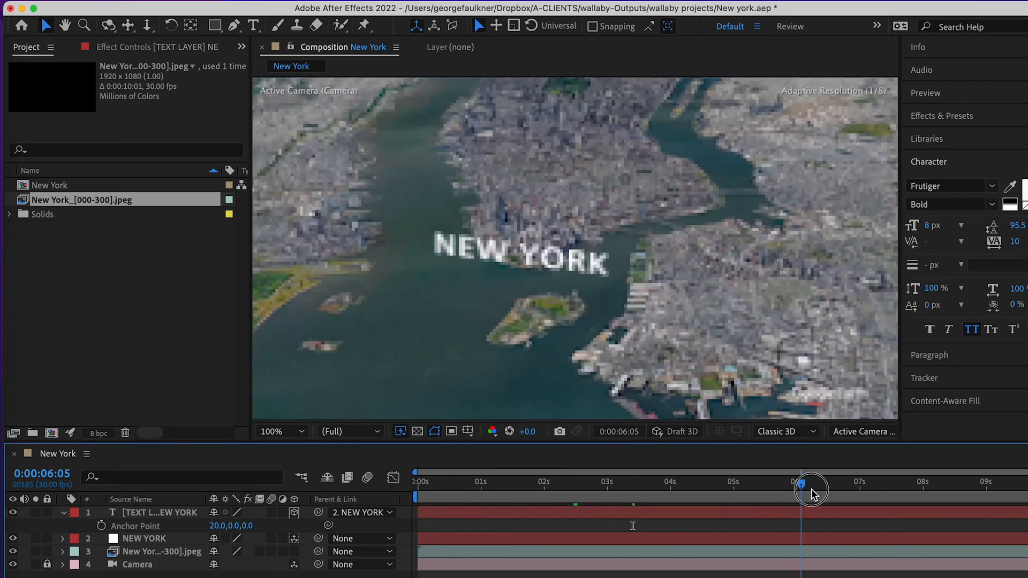
pyautogui.moveTo(811, 487); pyautogui.dragTo(856, 488)
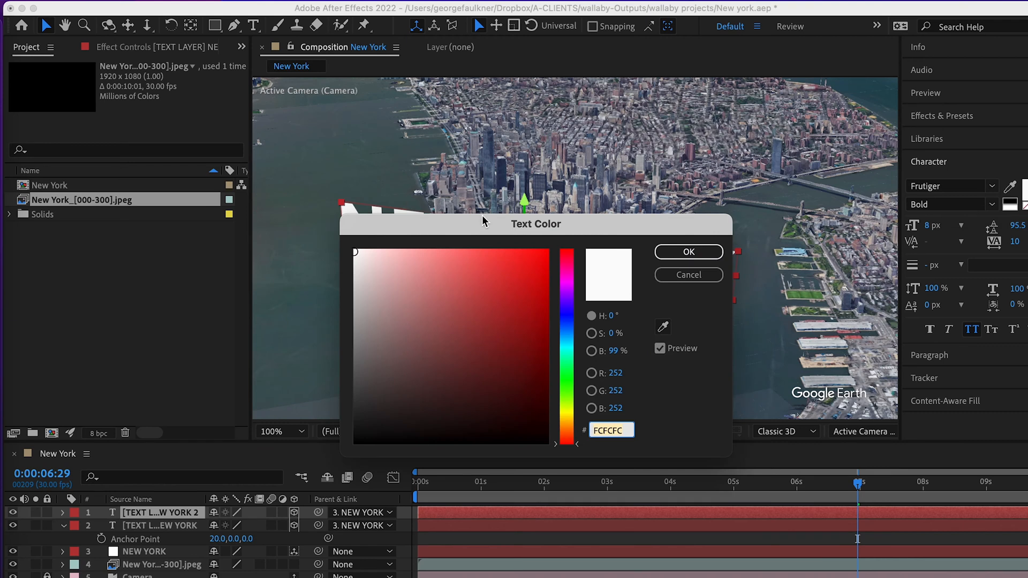
pyautogui.click(687, 251)
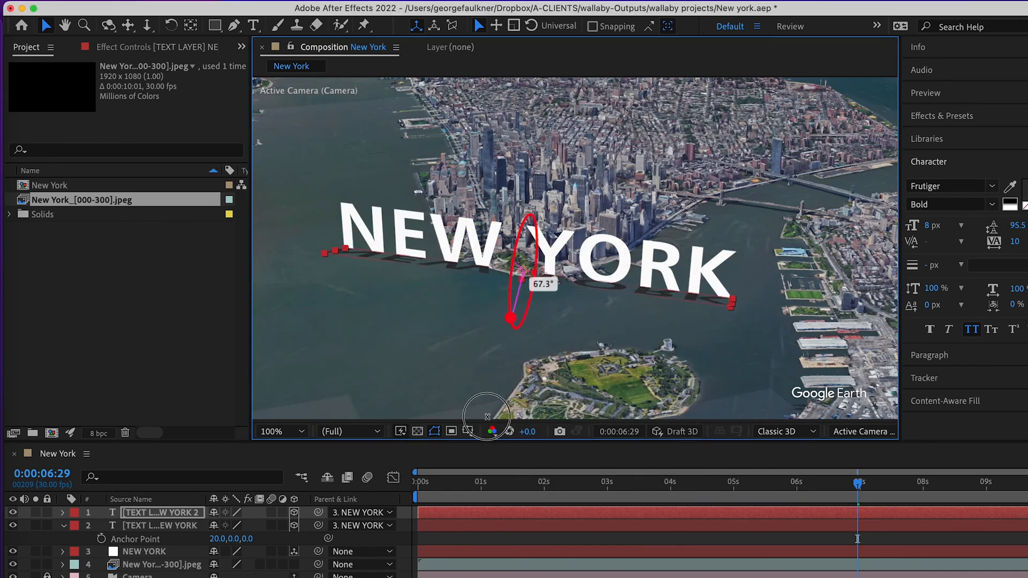